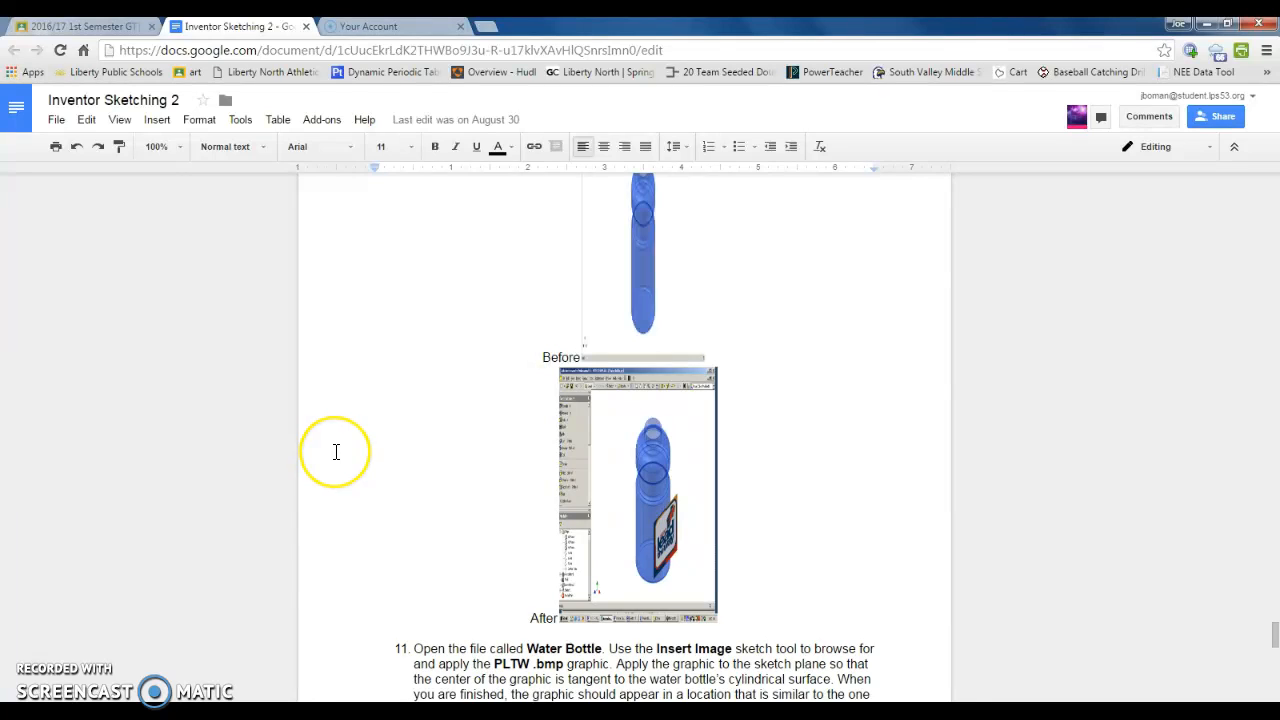
pyautogui.moveTo(589, 649)
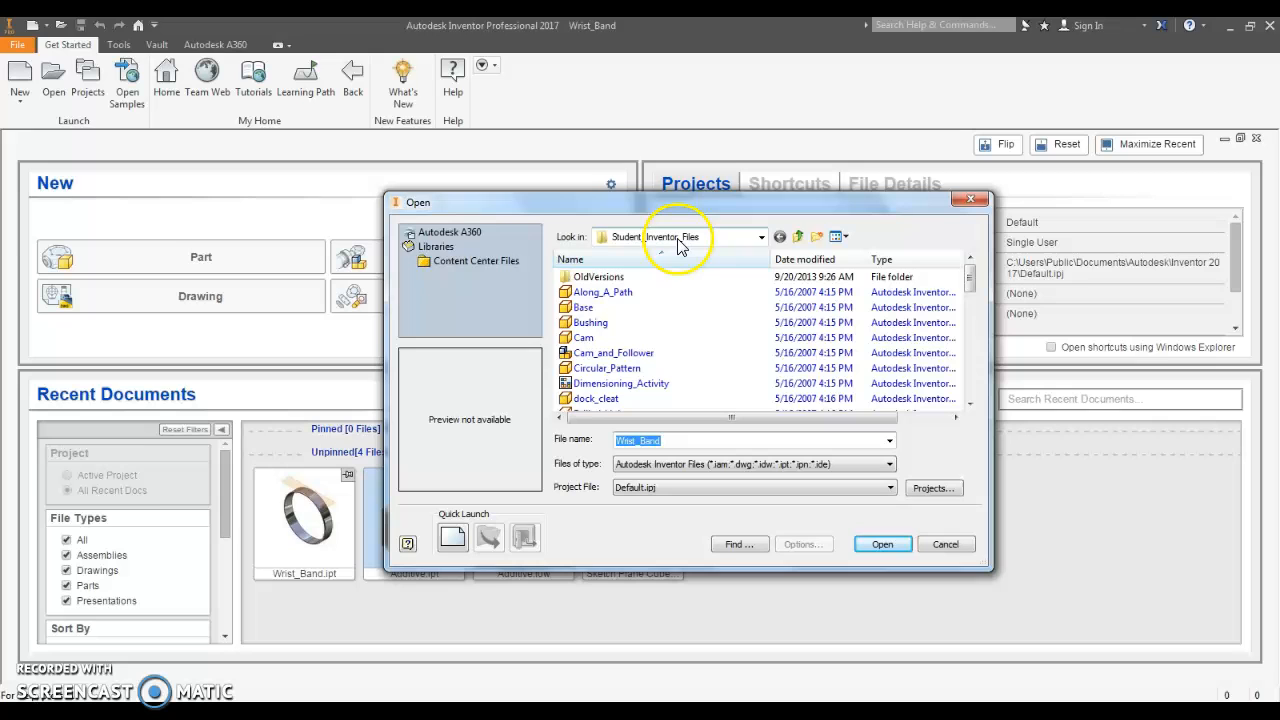
# Scroll the Student_Inventor_Files list without opening a file, then open a new browser tab.
pyautogui.scroll(-3)
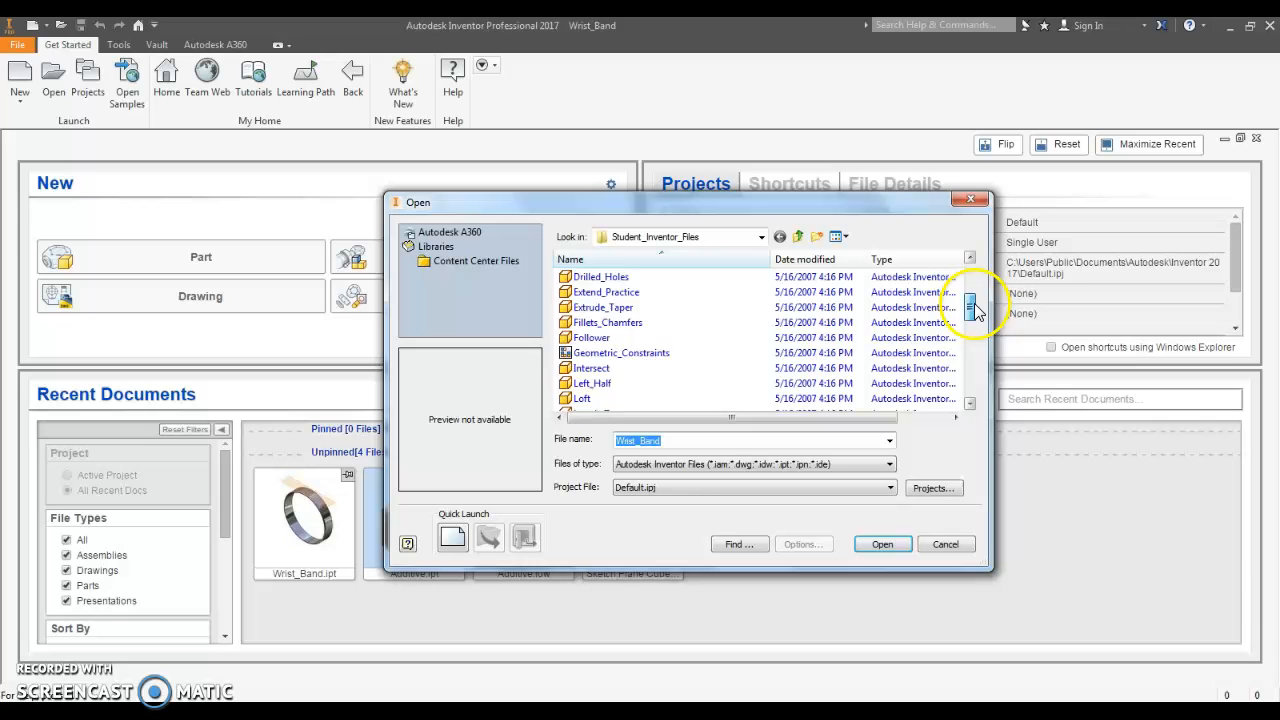
pyautogui.click(882, 544)
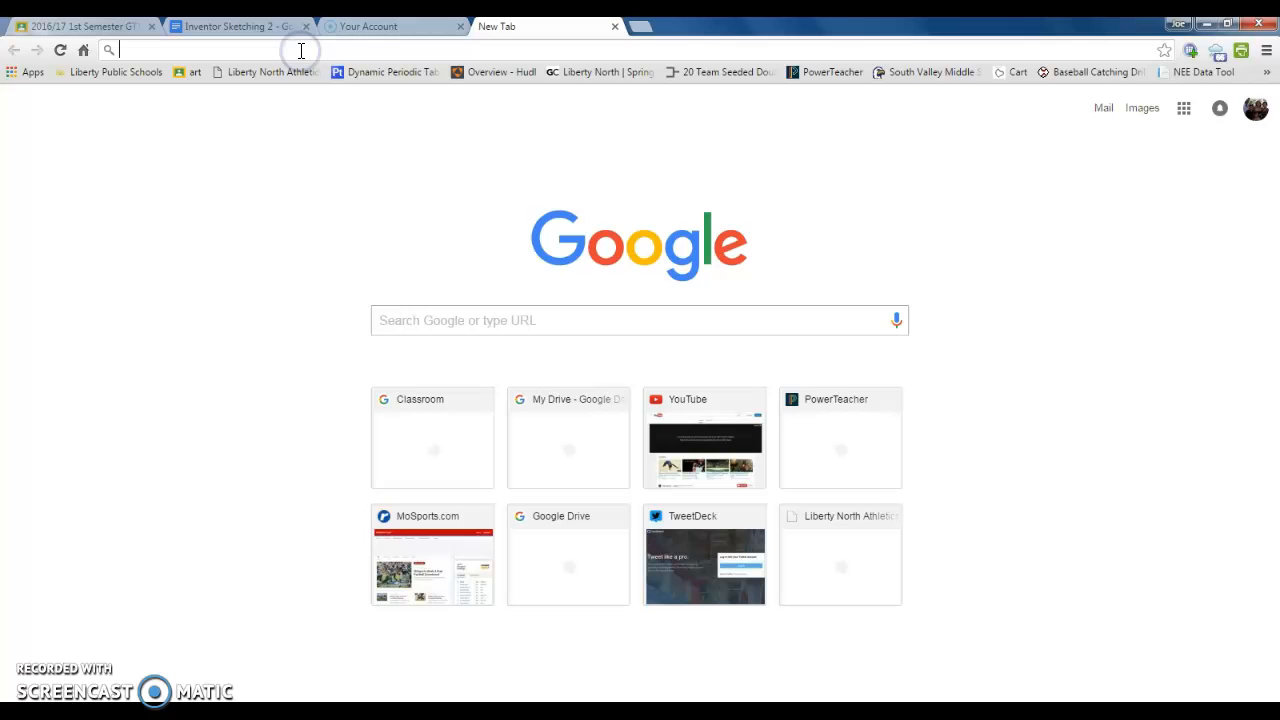
# Search Google Images for 'football' and open a football-on-grass photo.
pyautogui.write('football')
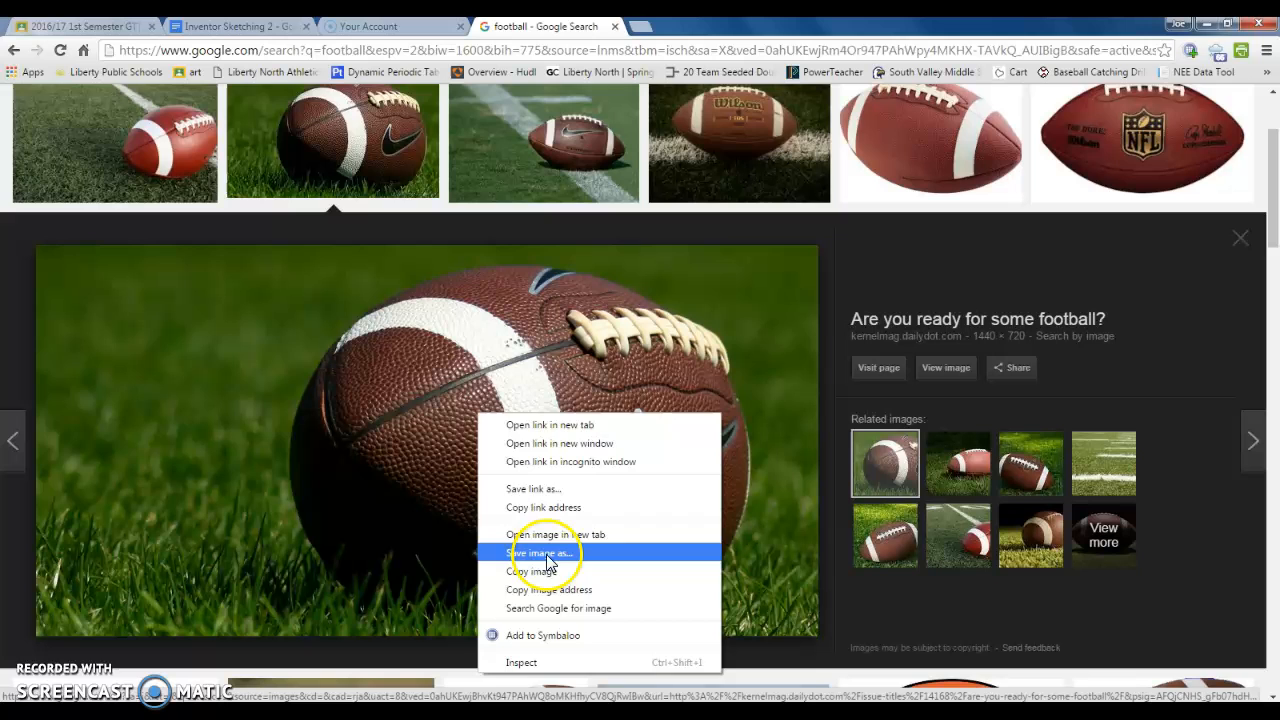
# Save the football photo to the Desktop as football-grass.bmp with All Files type.
pyautogui.click(543, 552)
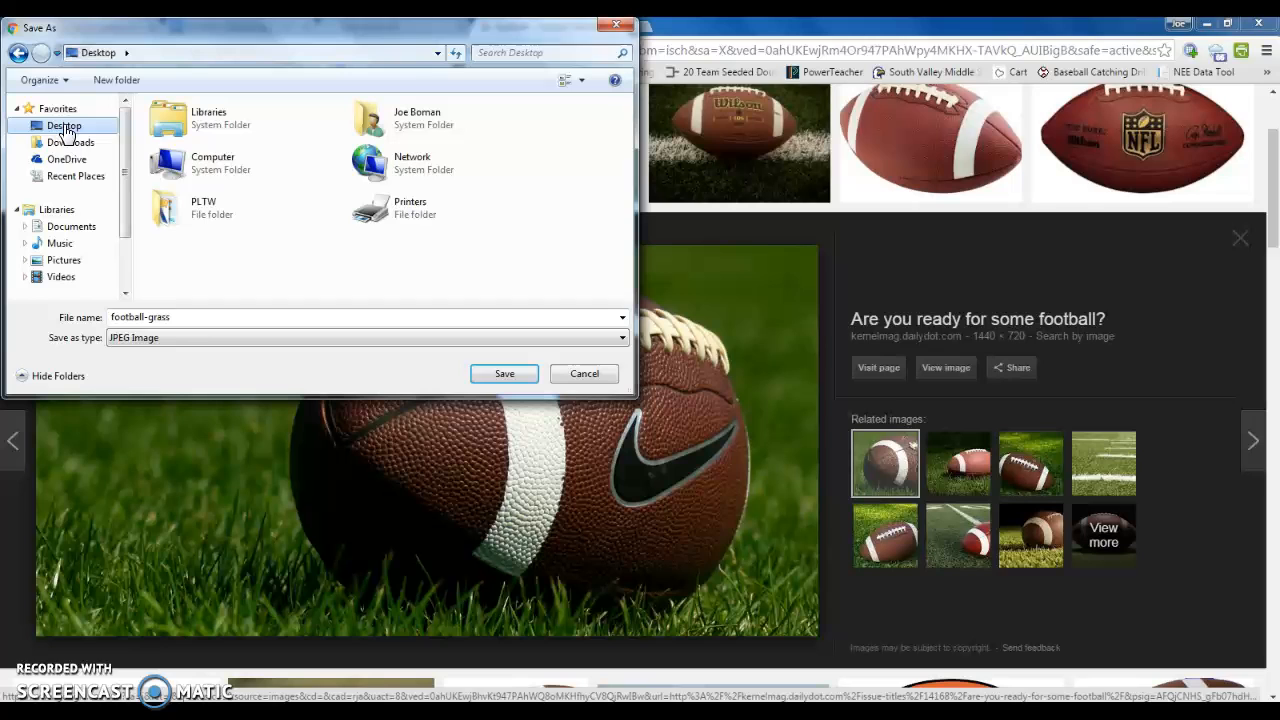
pyautogui.click(200, 316)
pyautogui.write('.bmp')
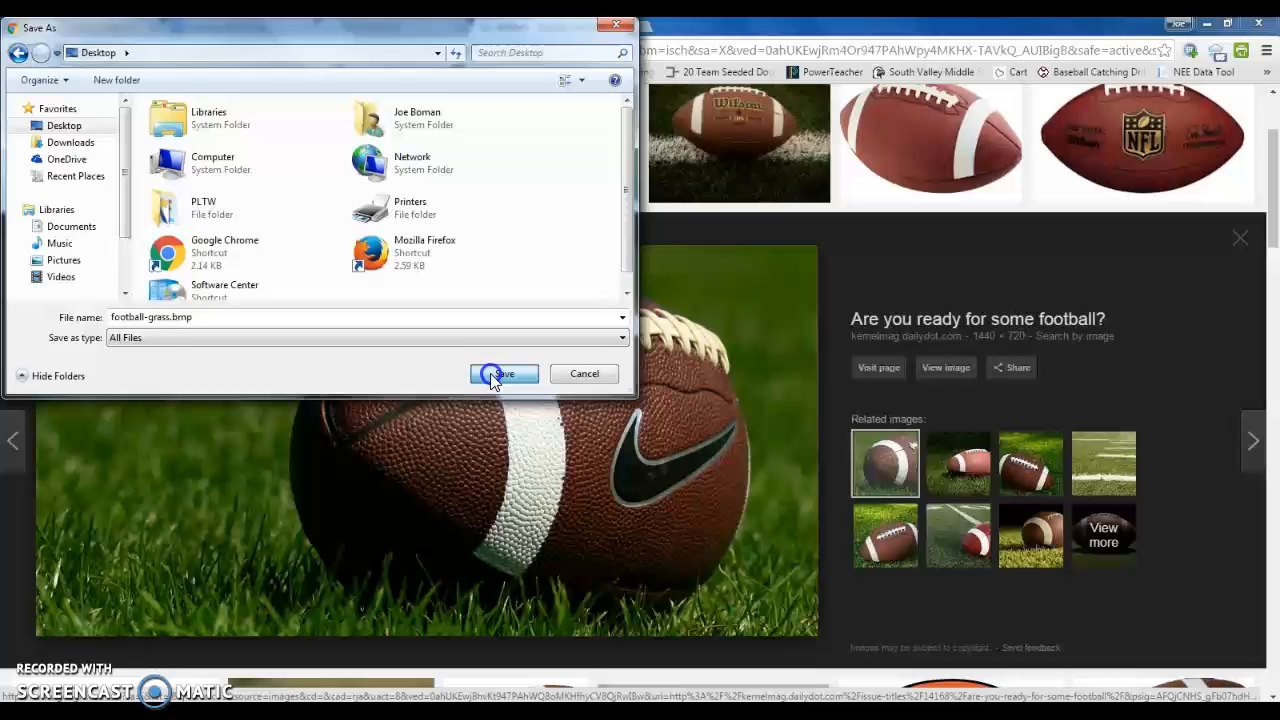
pyautogui.click(503, 374)
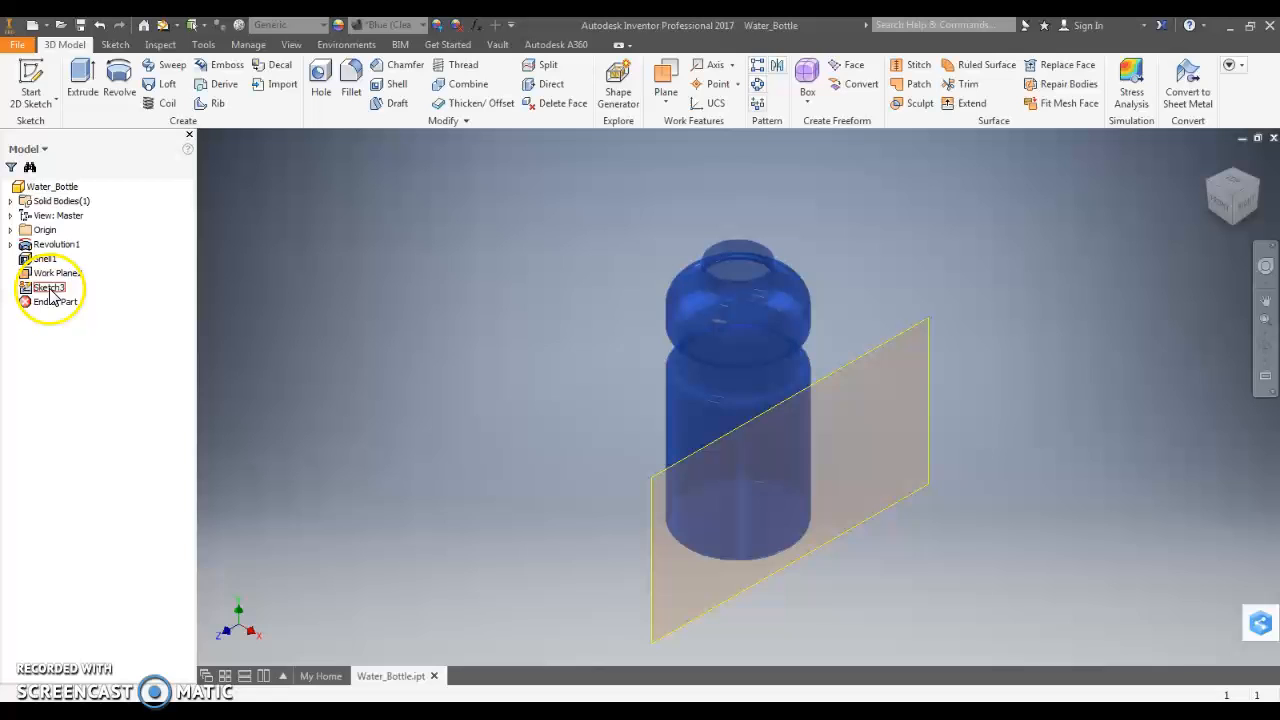
# Double-click Sketch3 in the Model browser to edit it.
pyautogui.doubleClick(48, 287)
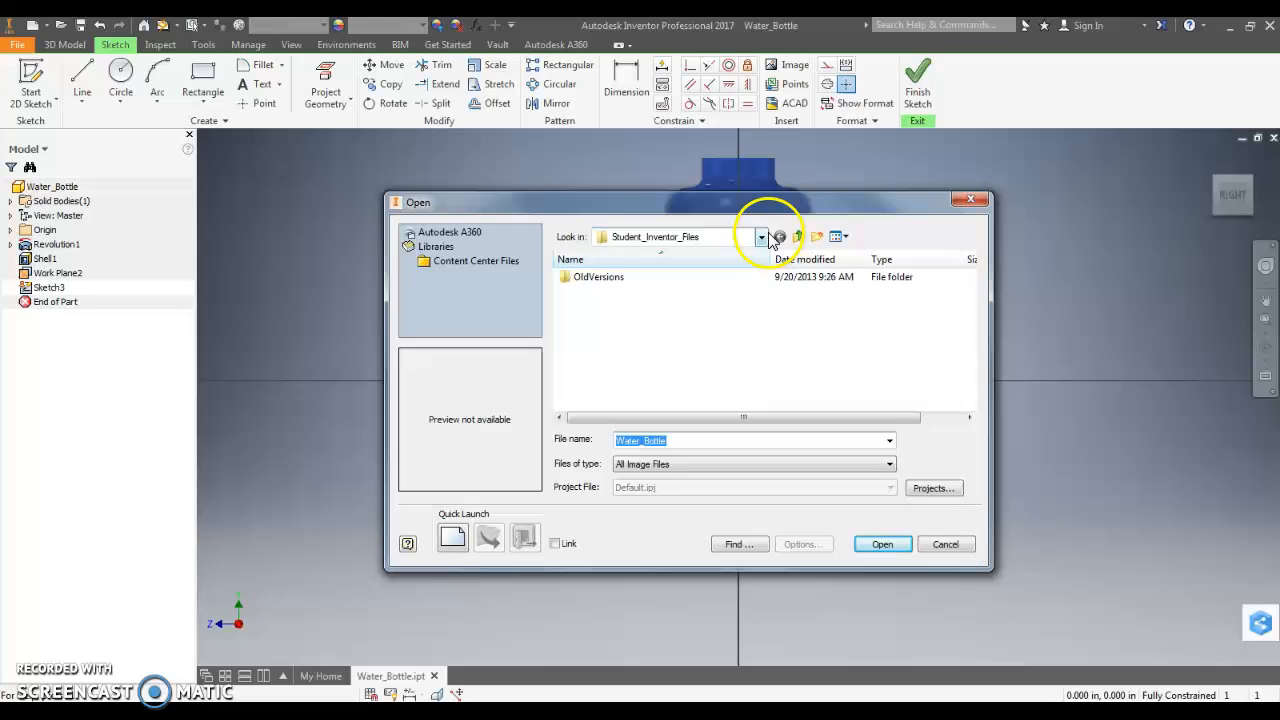
# Start Insert Image and browse folders from the Look in dropdown.
pyautogui.click(761, 236)
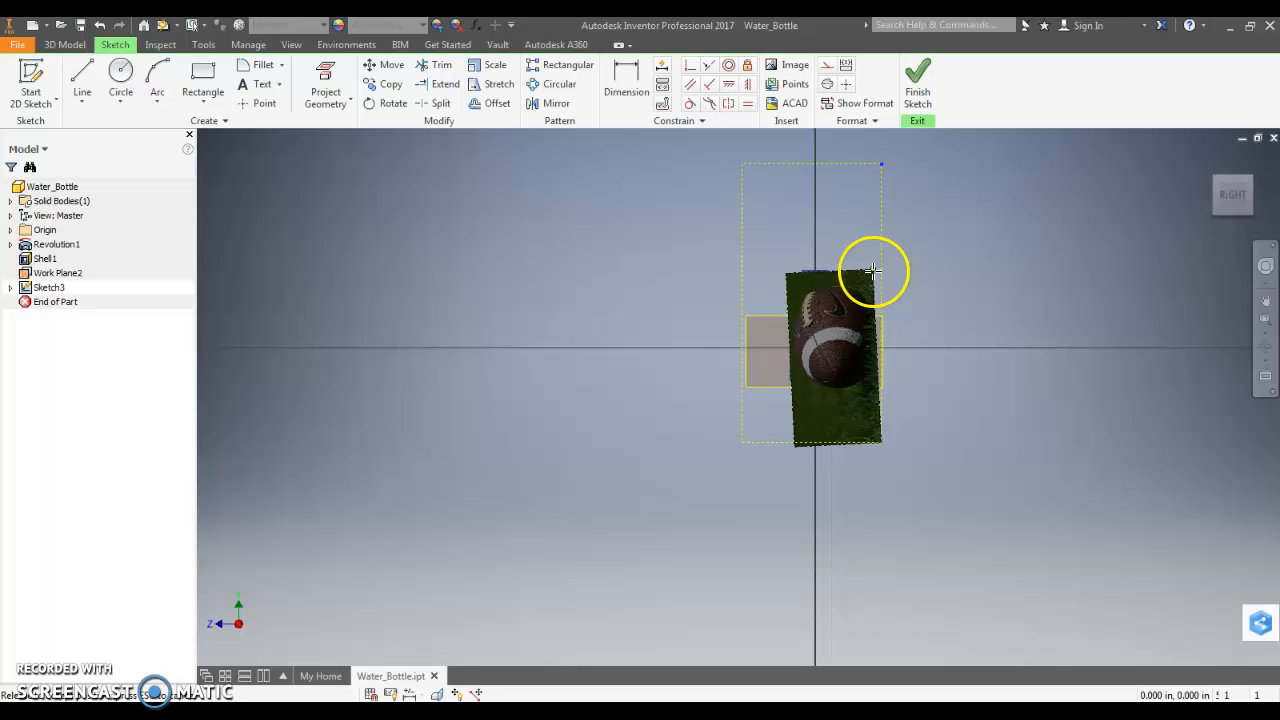
# Resize the placed football-grass.bmp image by dragging its corner across the bottle.
pyautogui.moveTo(873, 270); pyautogui.dragTo(955, 440)
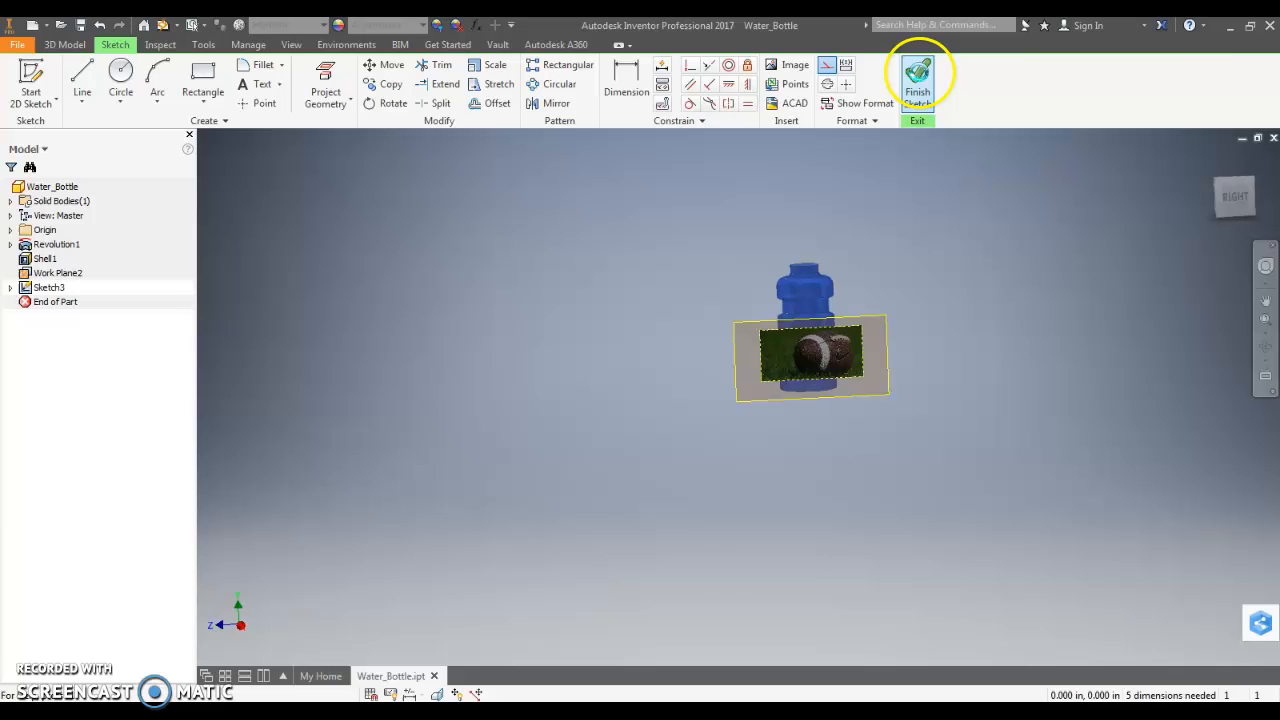
# Finish Sketch3 and return to the 3D model.
pyautogui.click(917, 72)
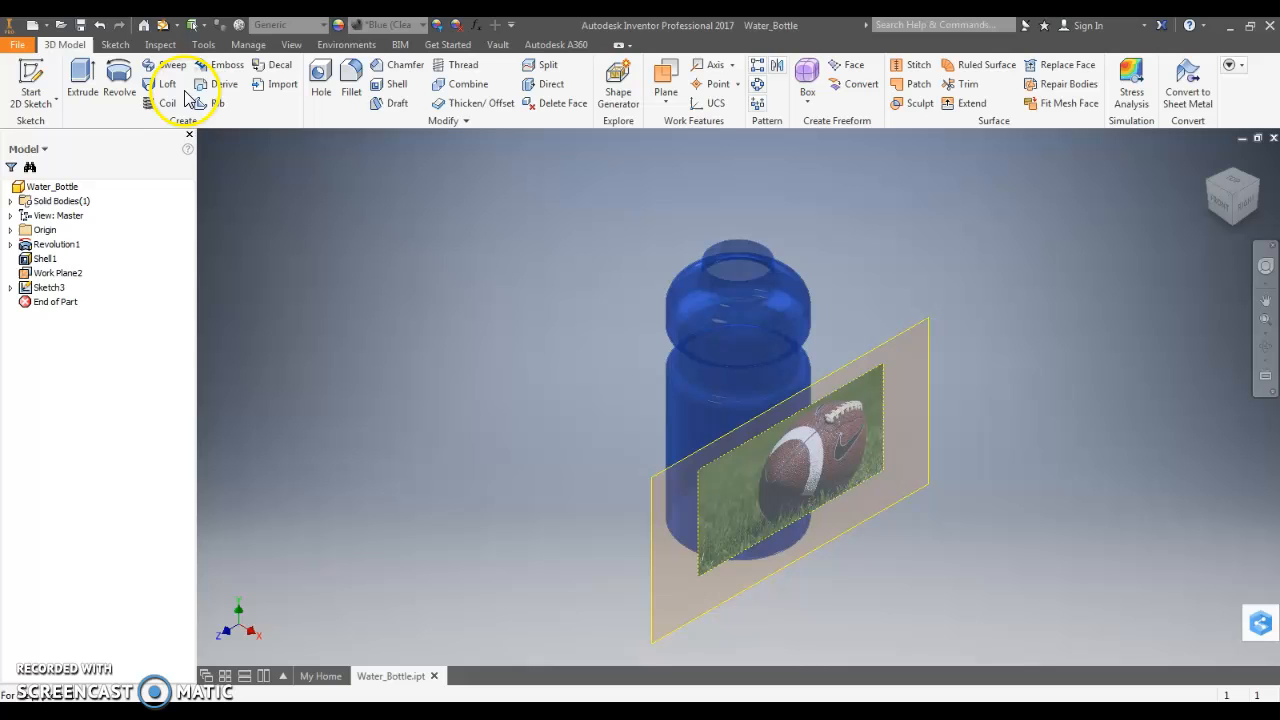
# Apply a Decal with the football image on the bottle's cylindrical face.
pyautogui.click(280, 64)
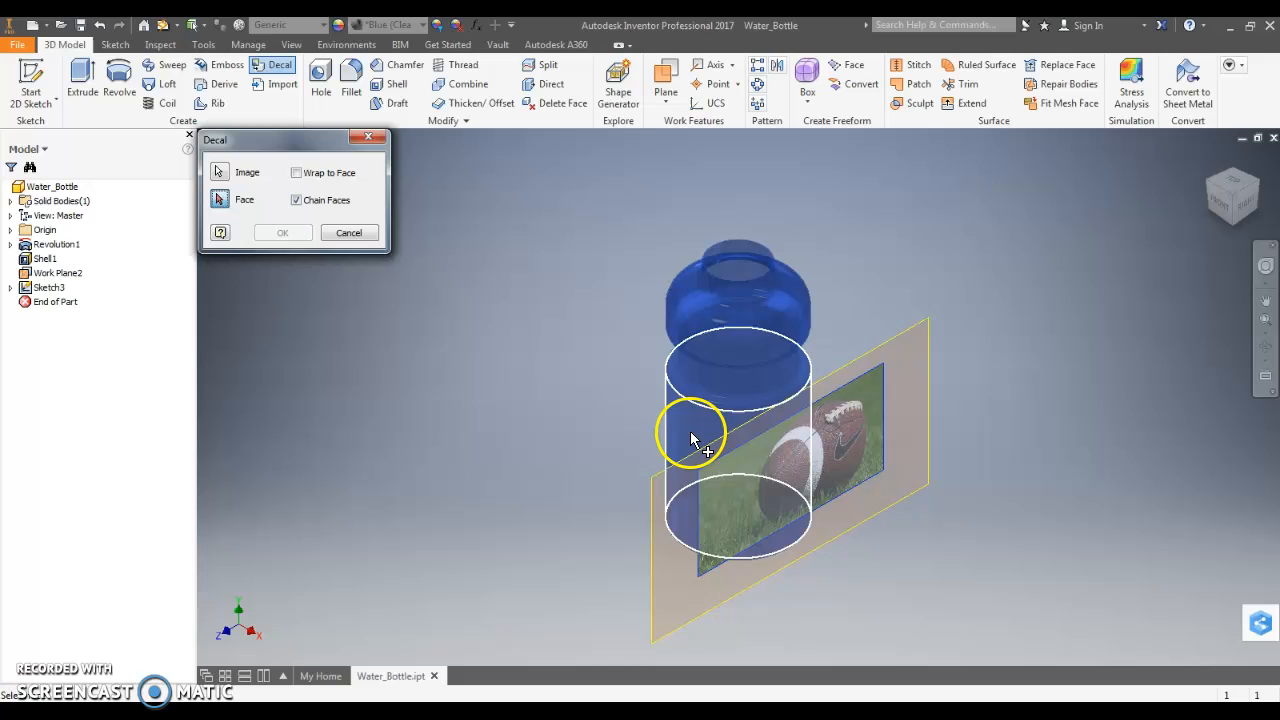
pyautogui.click(282, 232)
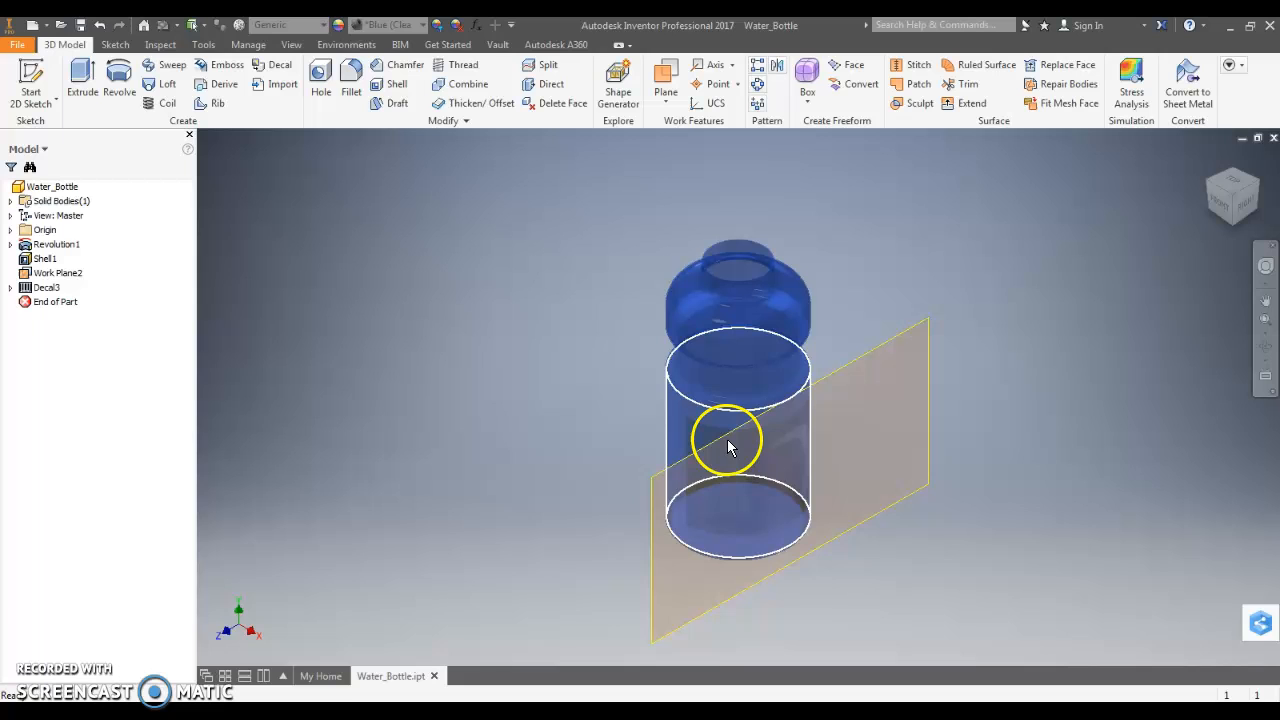